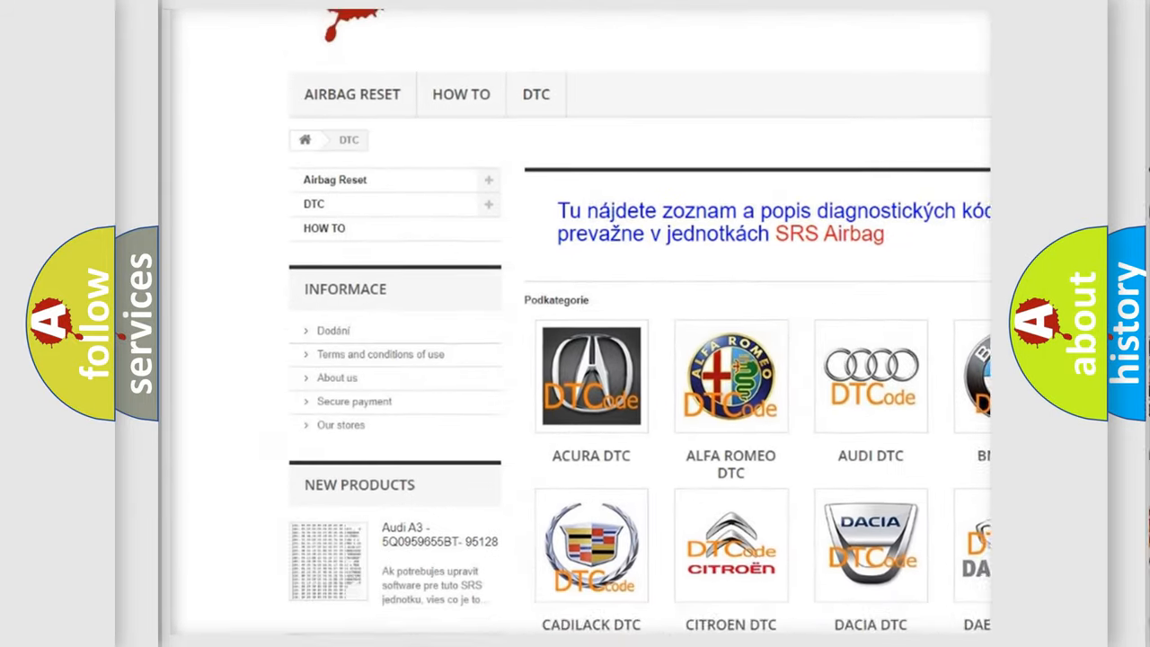
{"action": "scroll", "scroll_direction": "down", "scroll_amount": 3}
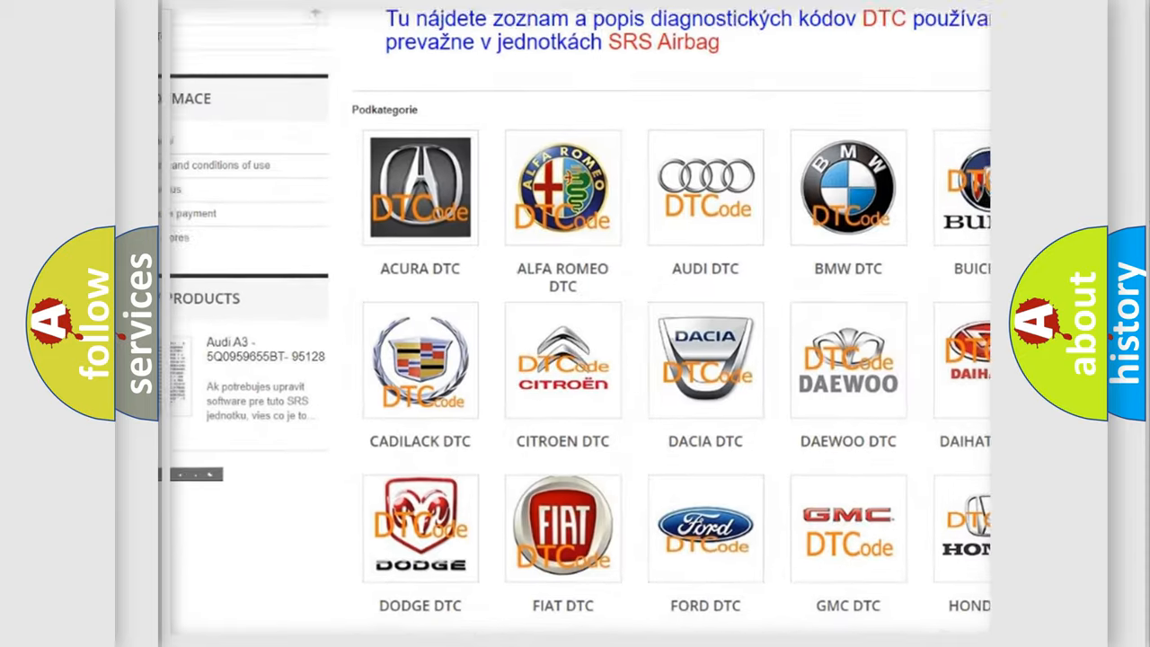
{"action": "scroll", "scroll_direction": "down", "scroll_amount": 3}
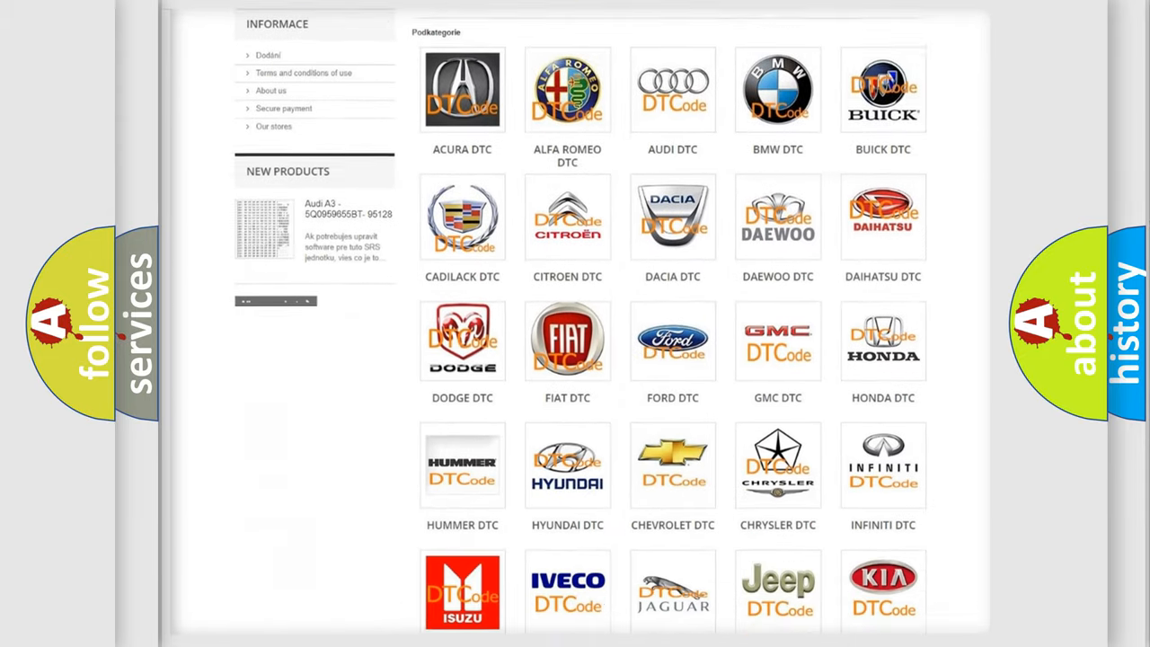
{"action": "scroll", "scroll_direction": "down", "scroll_amount": 3}
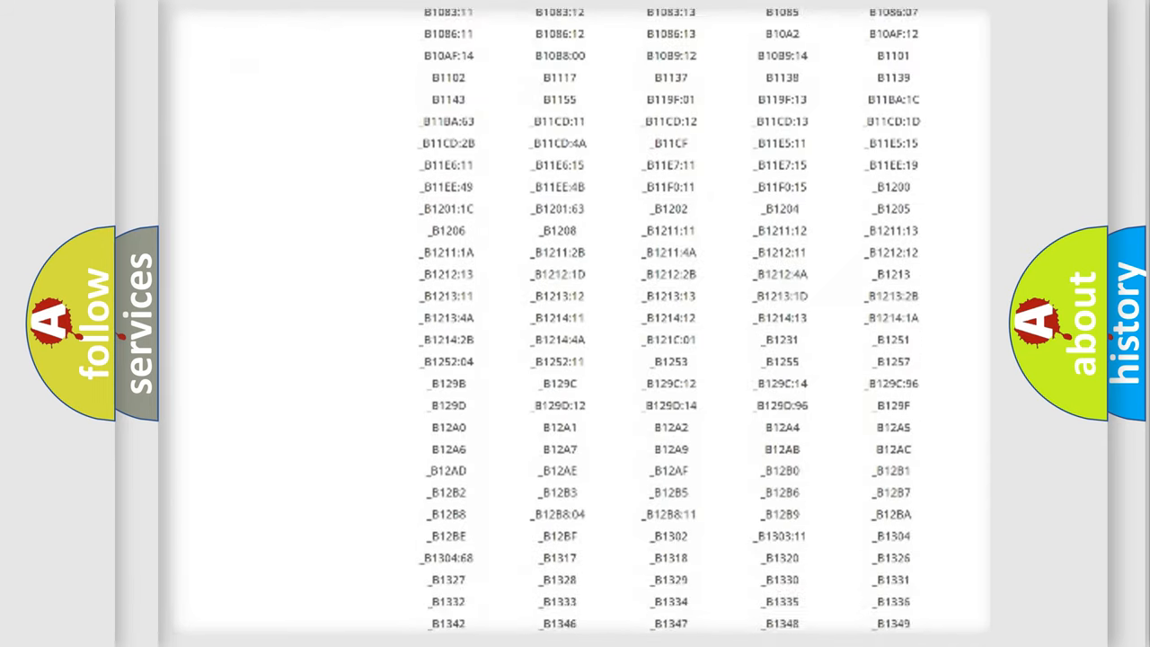
{"action": "scroll", "scroll_direction": "down", "scroll_amount": 3}
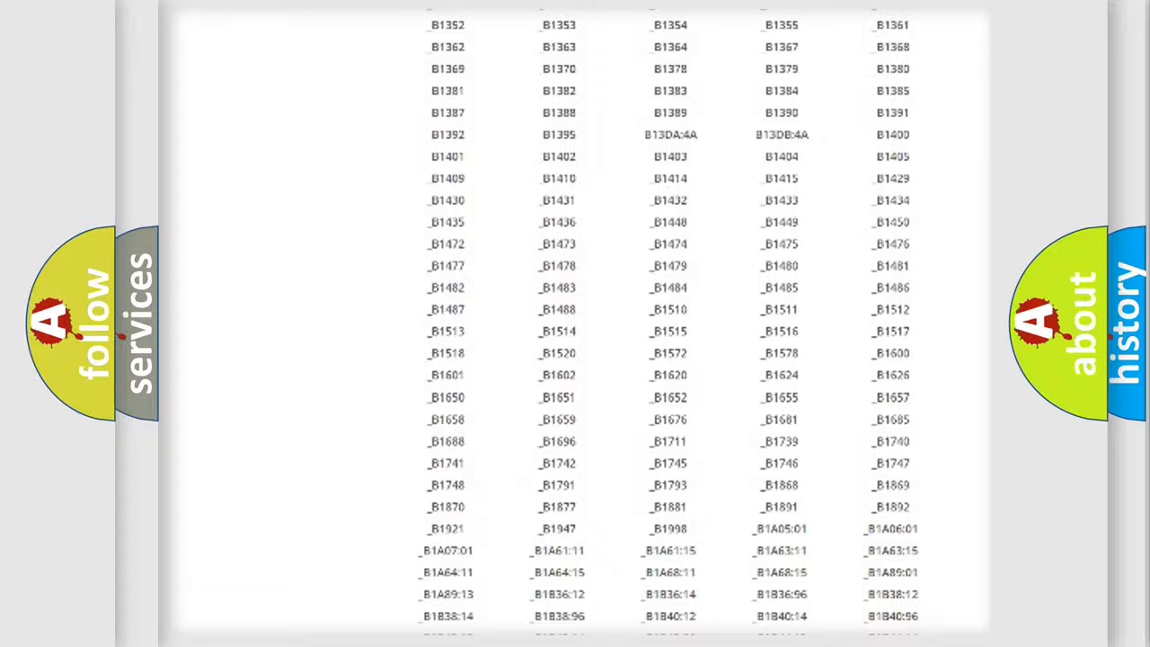